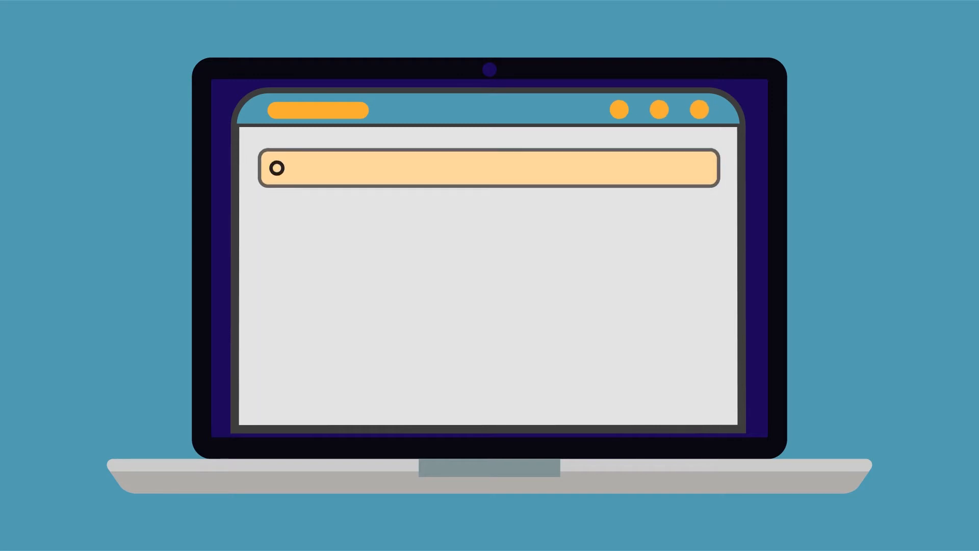
pyautogui.write('www.website.com')
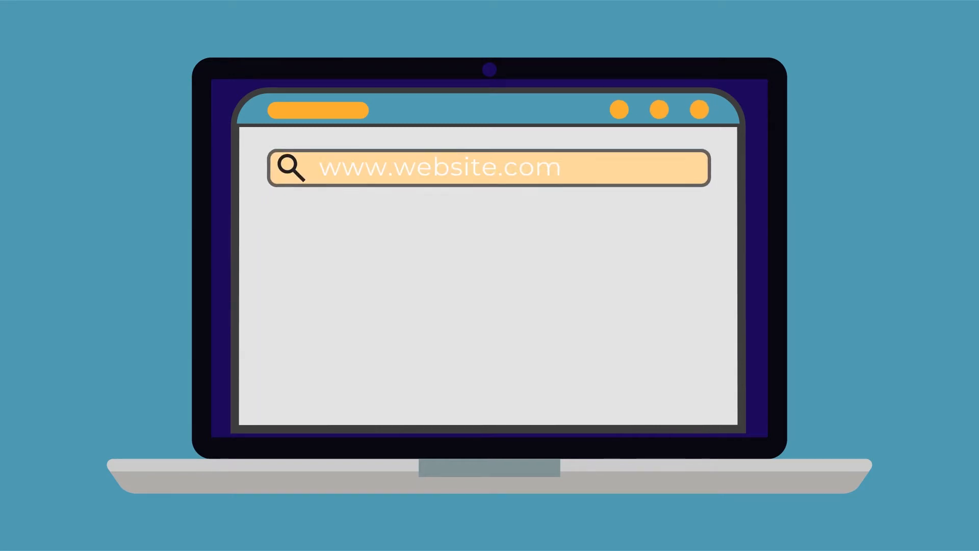